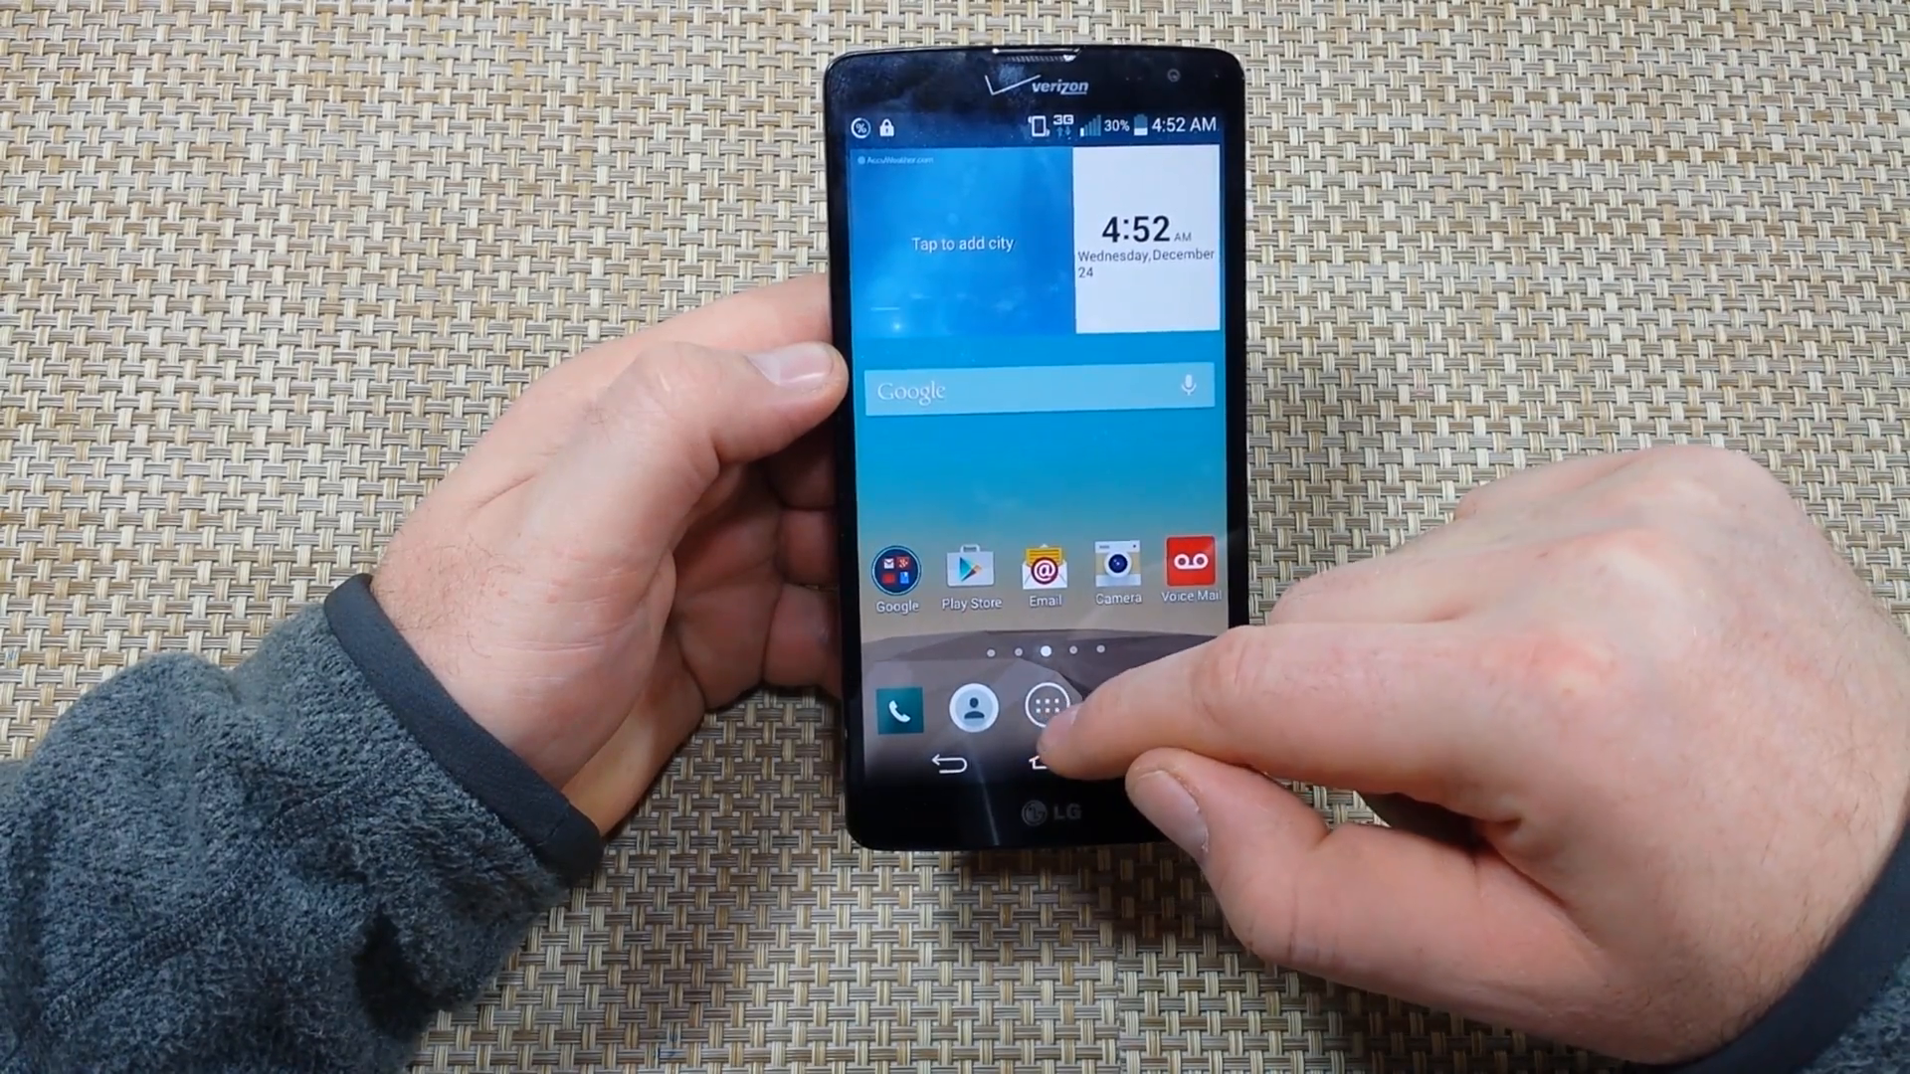
Launch File Manager from the Tools group in the Apps drawer.
left_click(1045, 714)
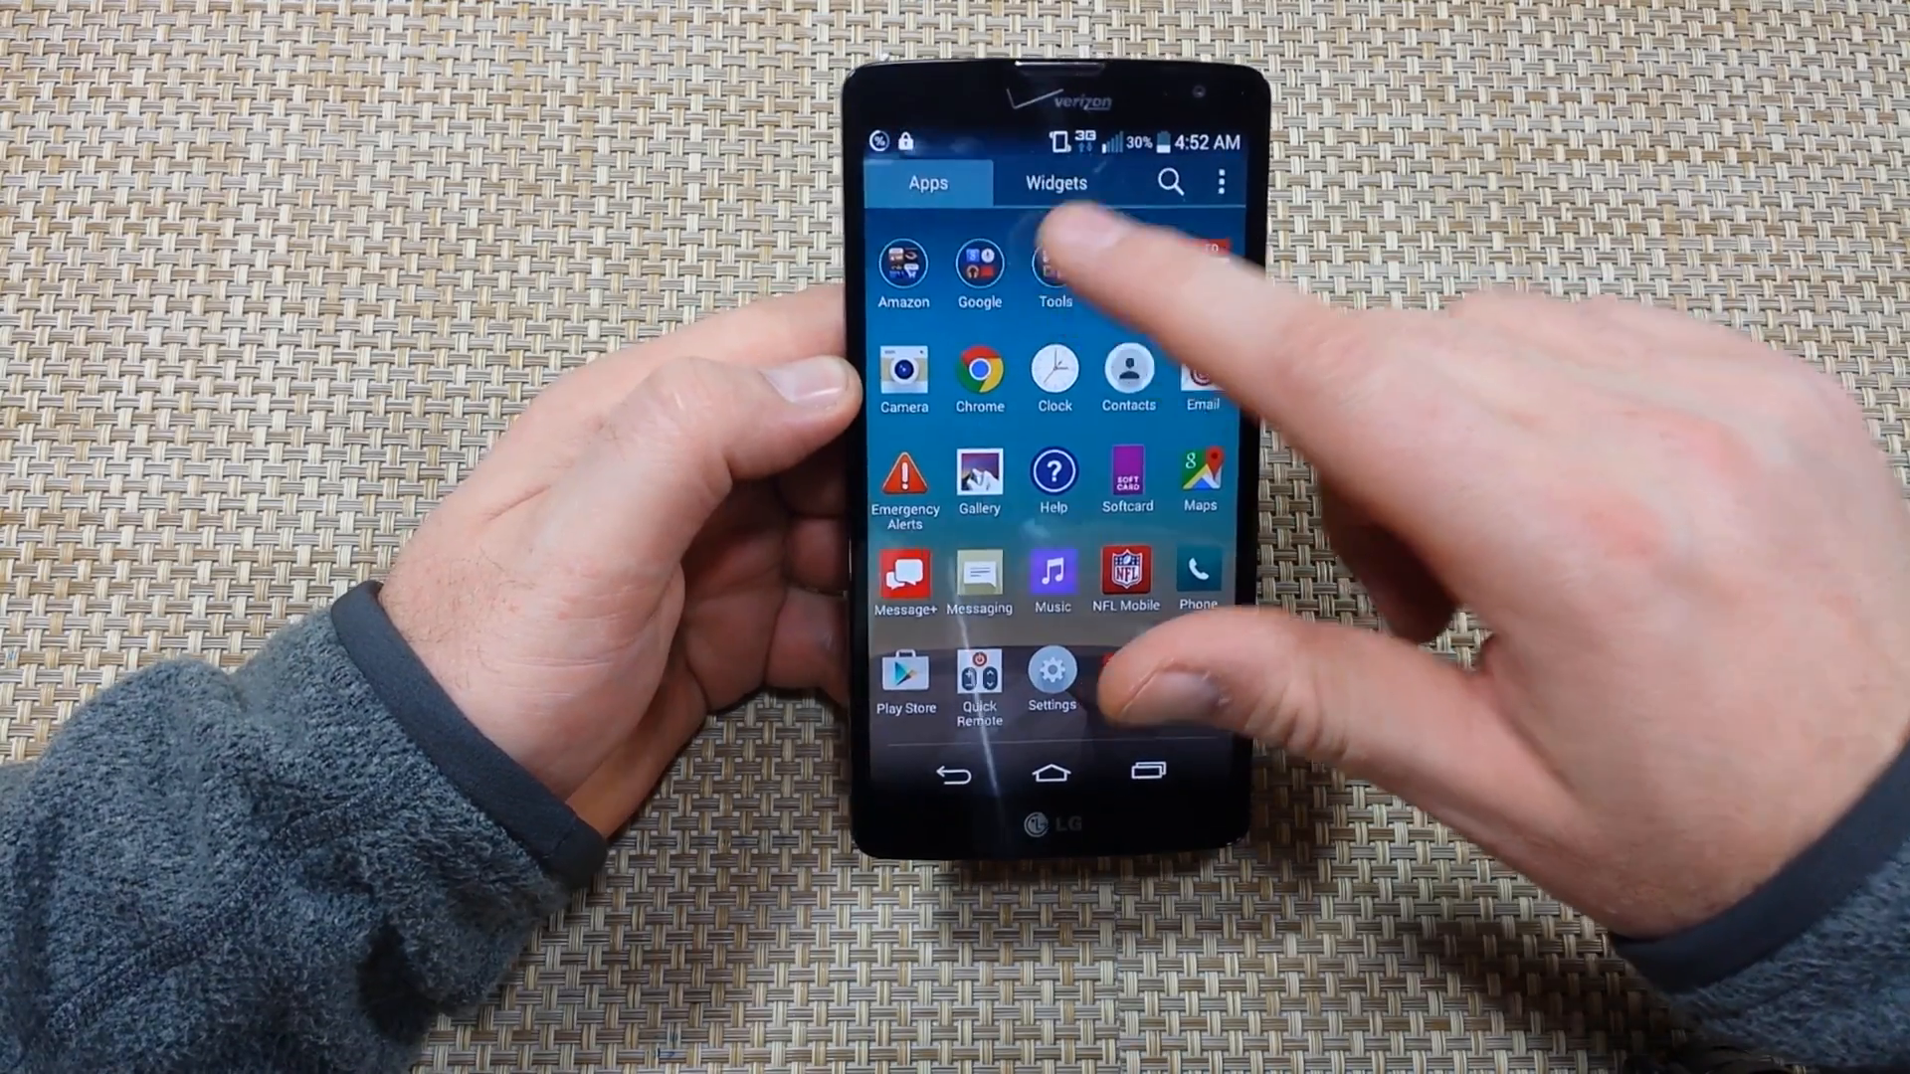
left_click(1051, 268)
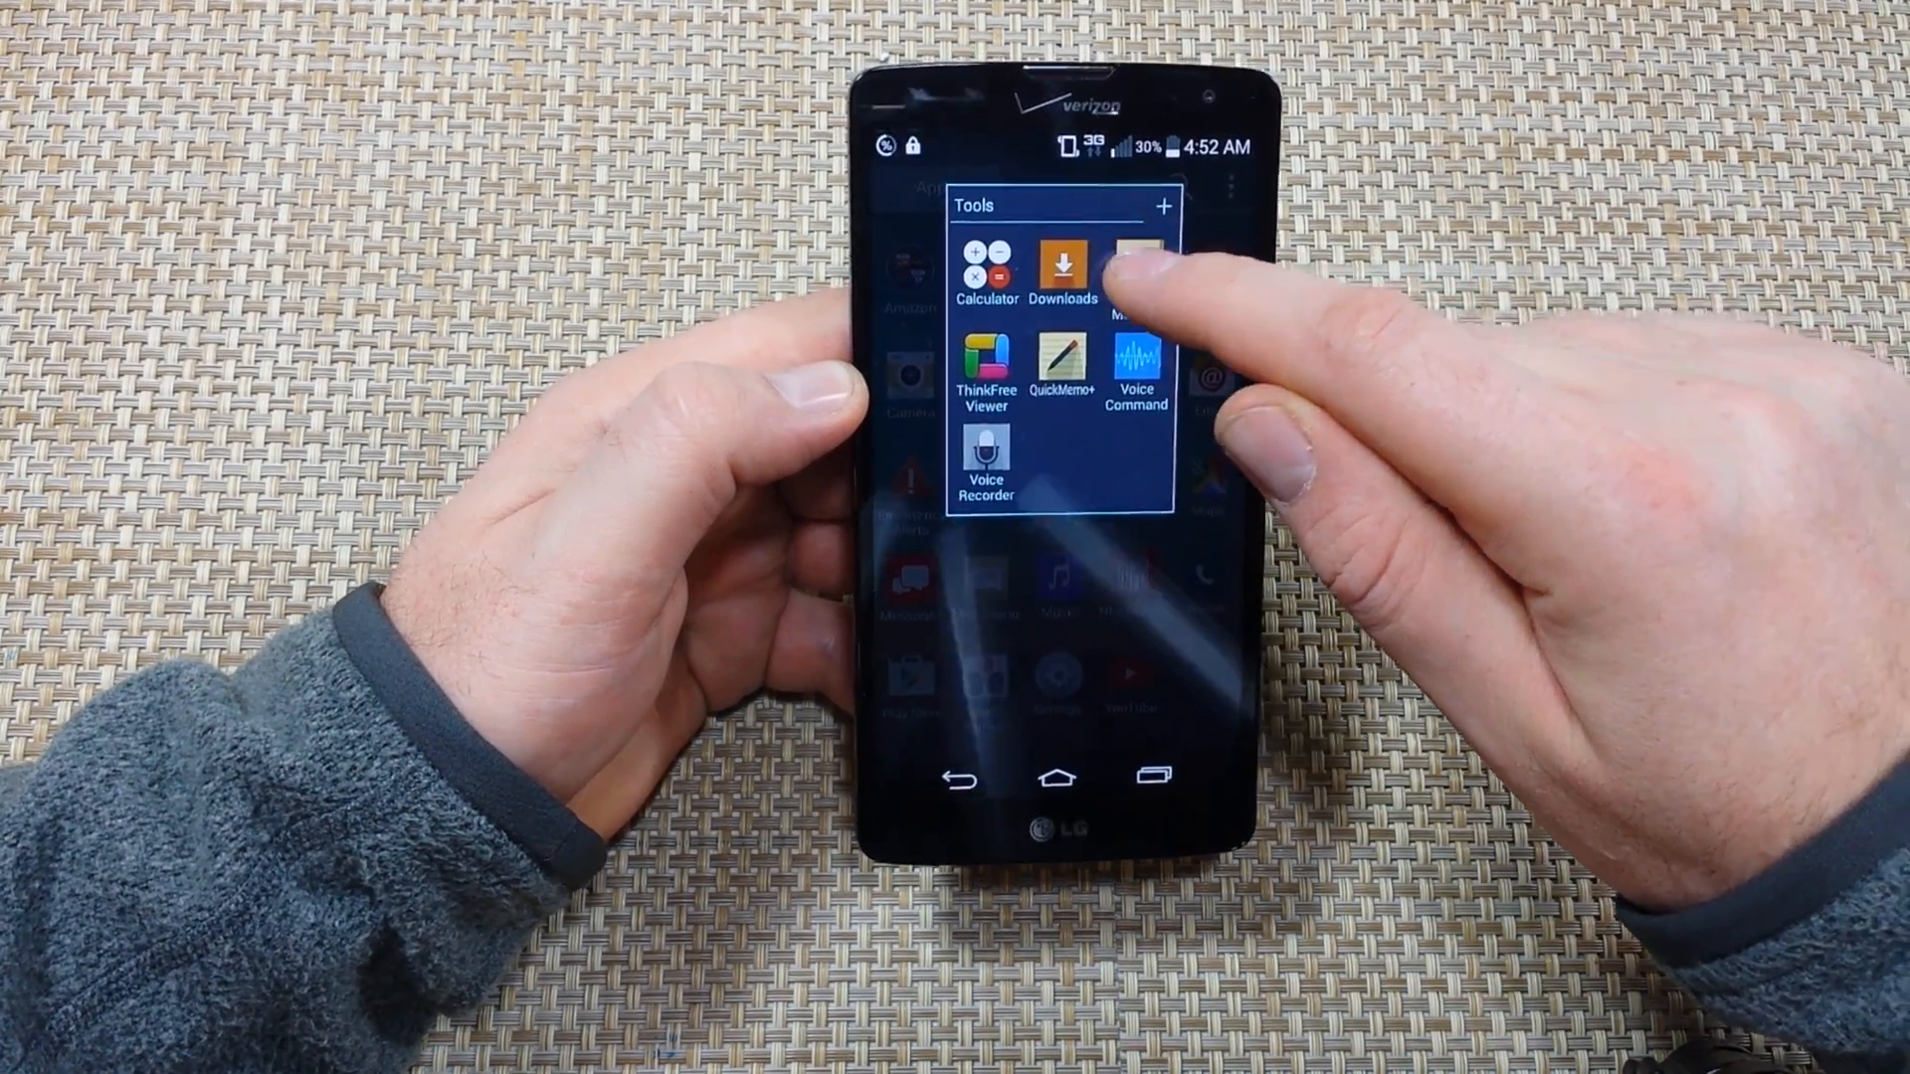
left_click(1132, 275)
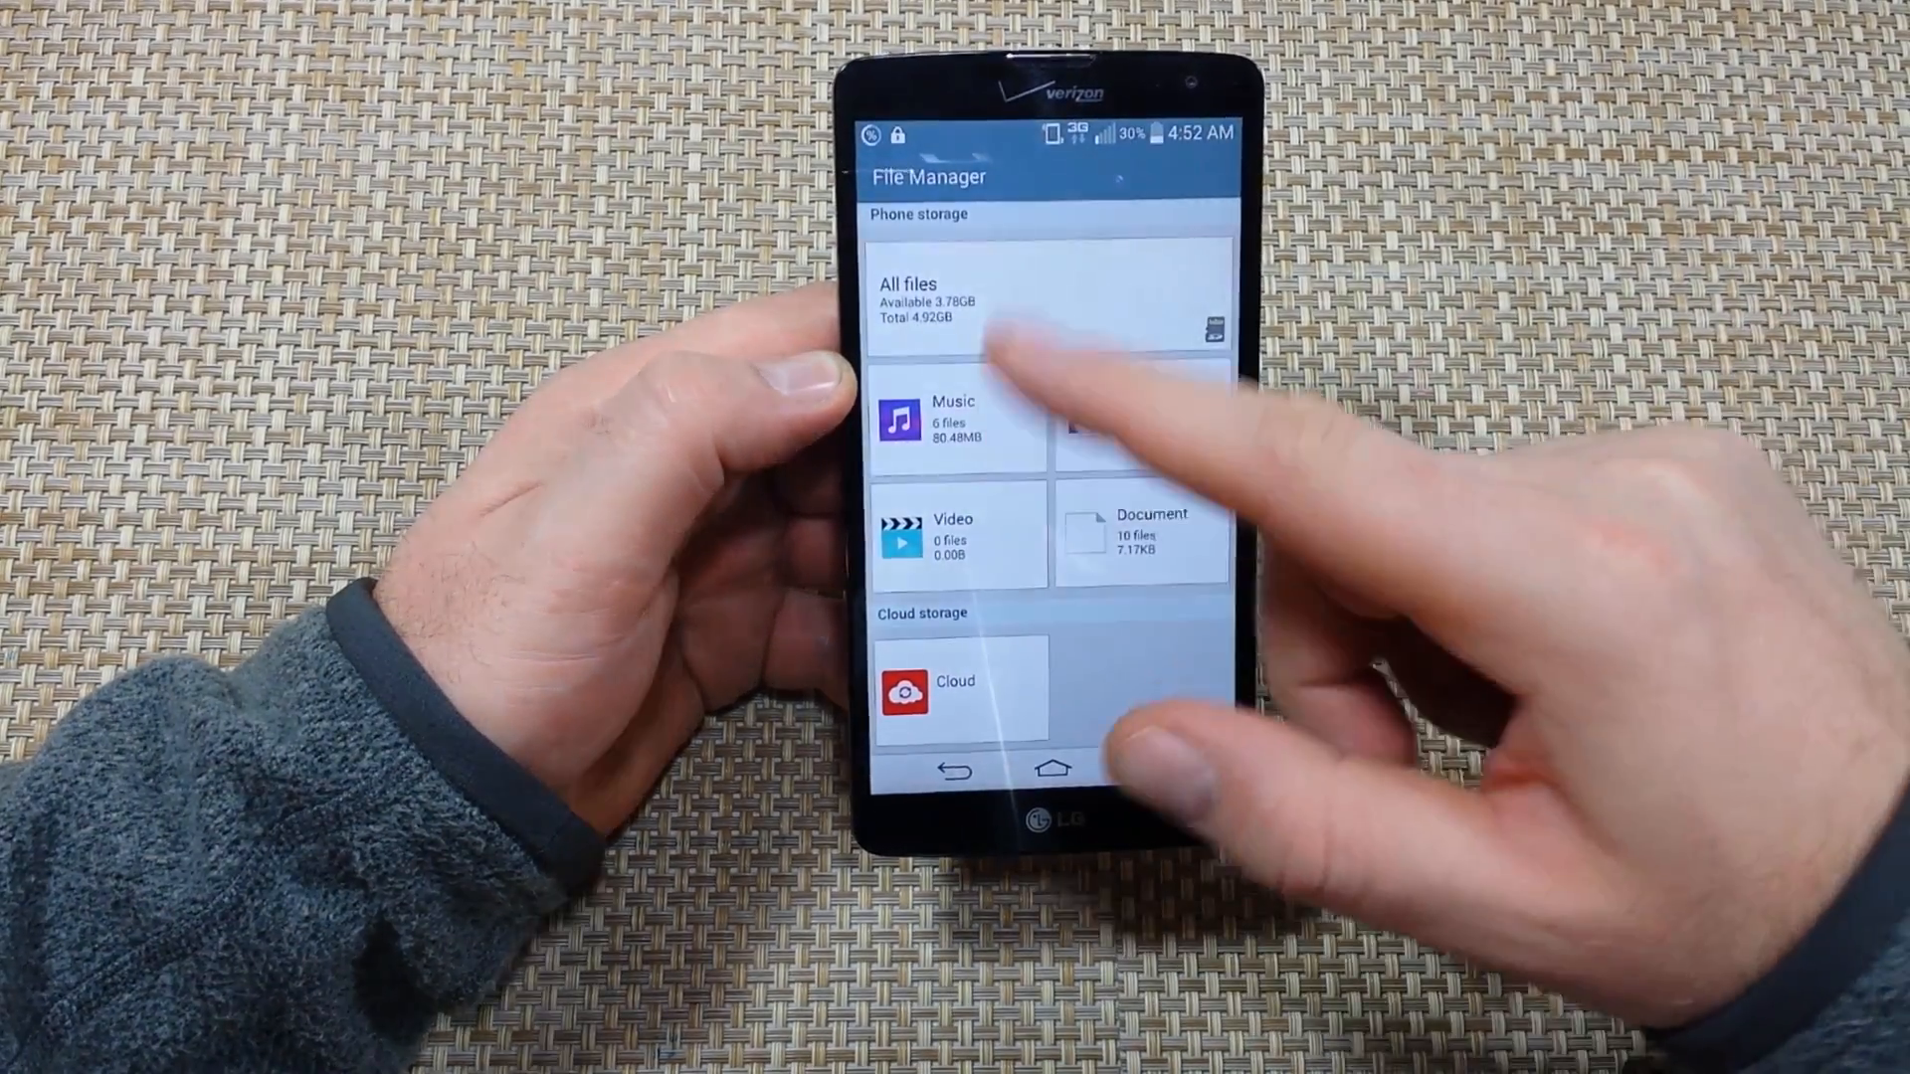
Browse All files > Internal storage > DCIM > Camera to list the photos.
left_click(1042, 305)
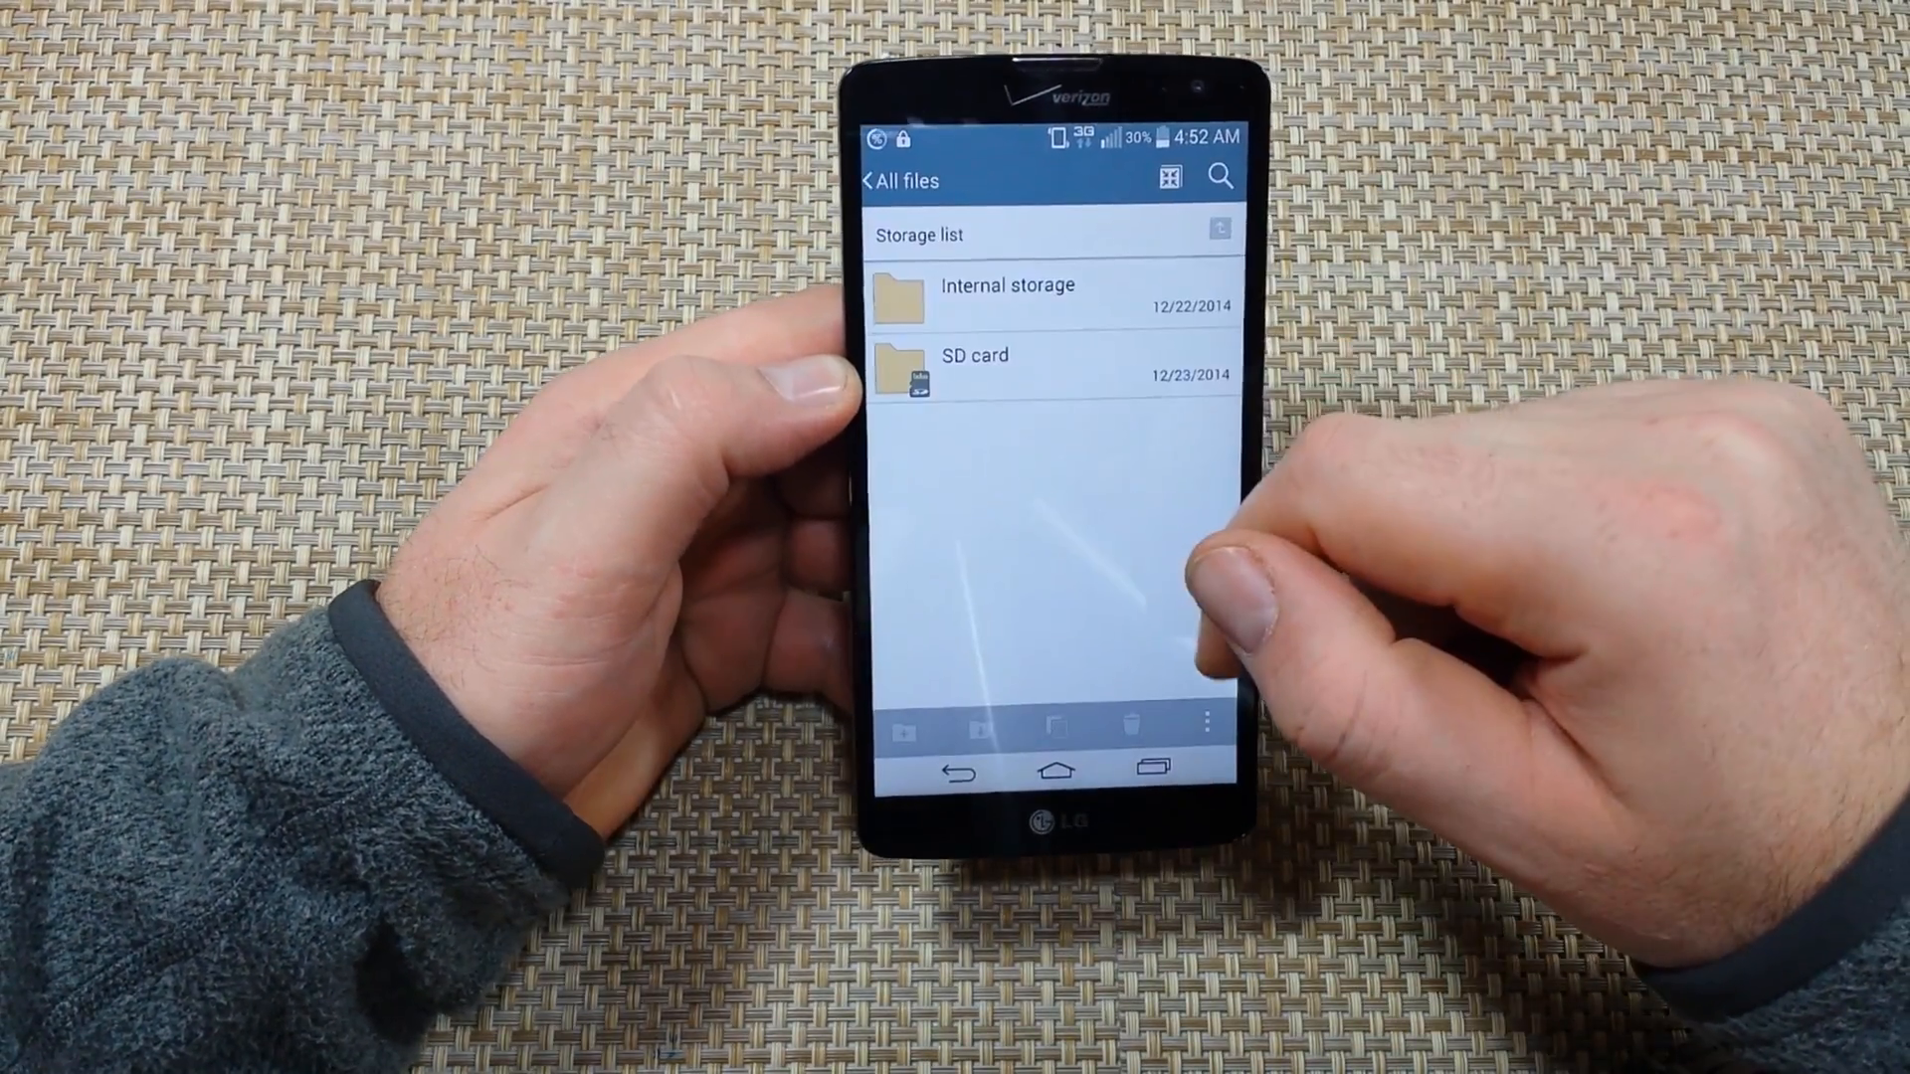
left_click(1007, 284)
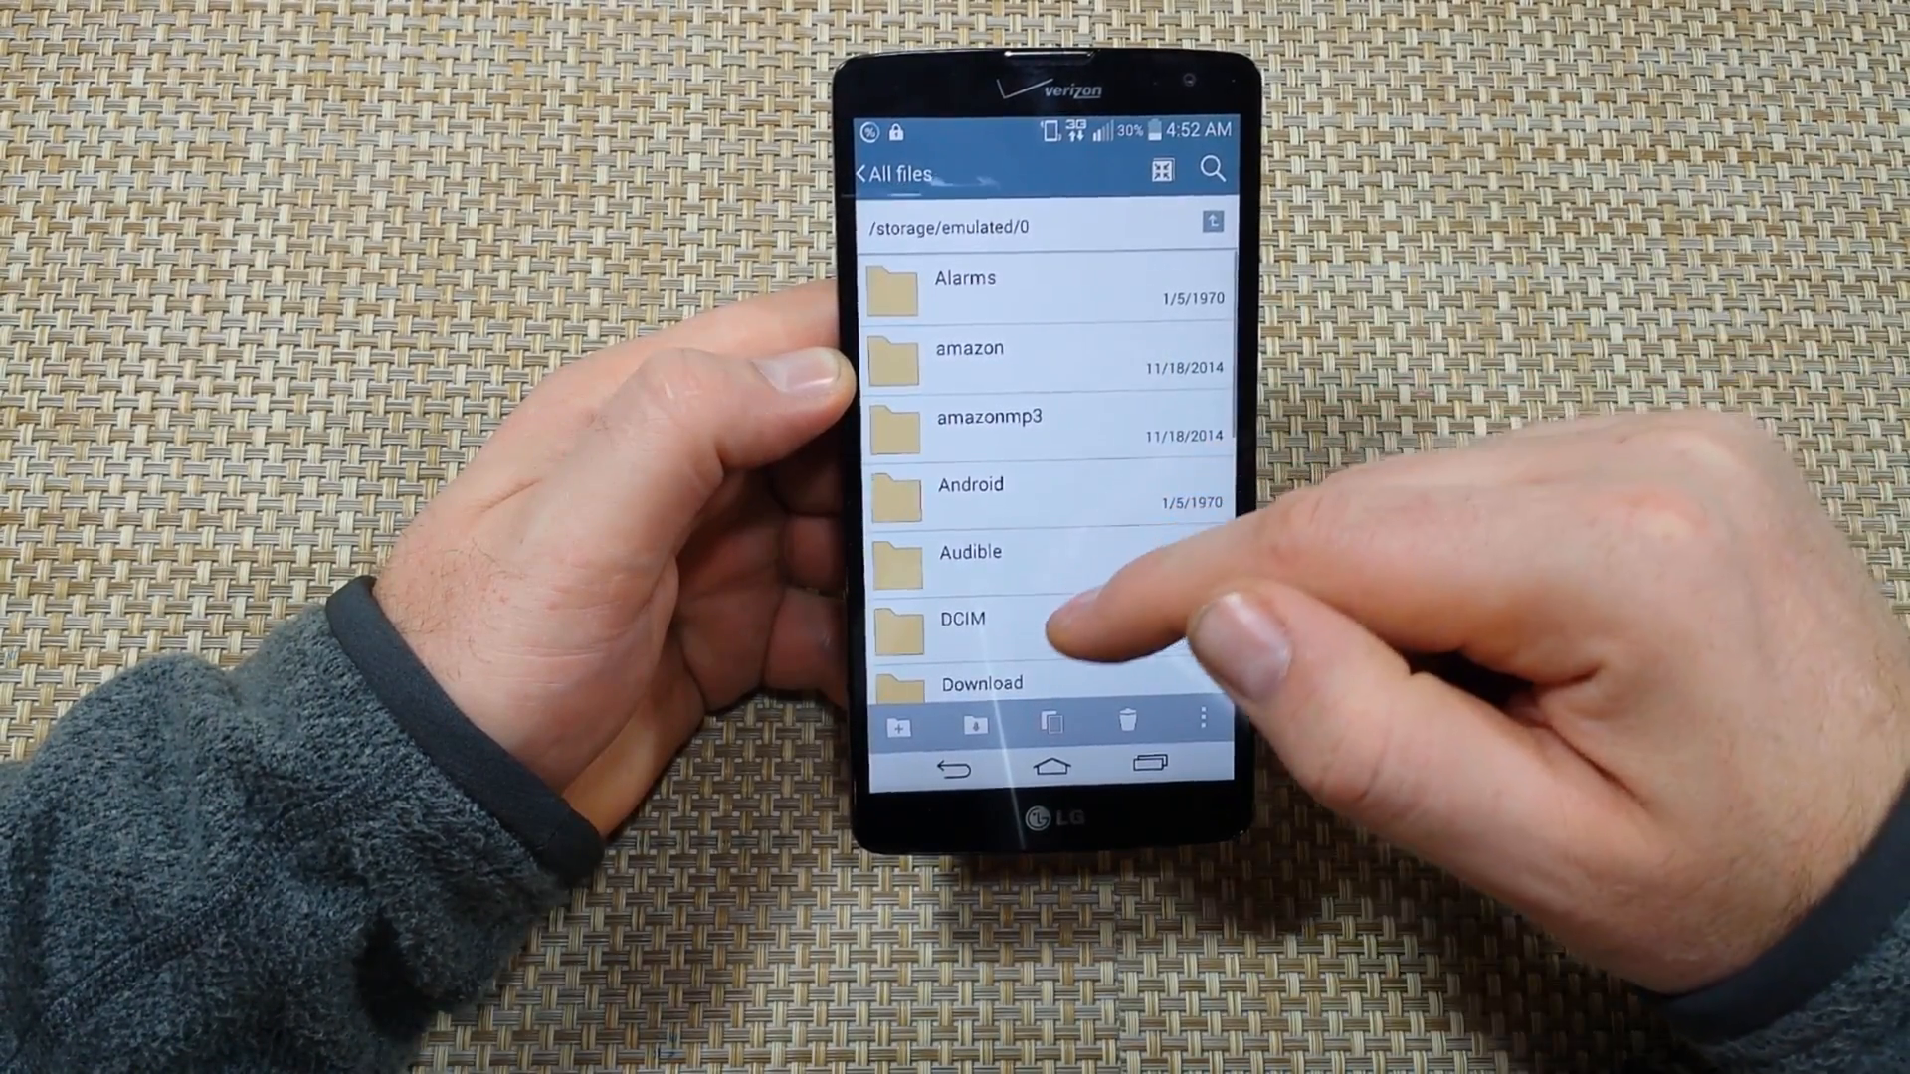
left_click(963, 618)
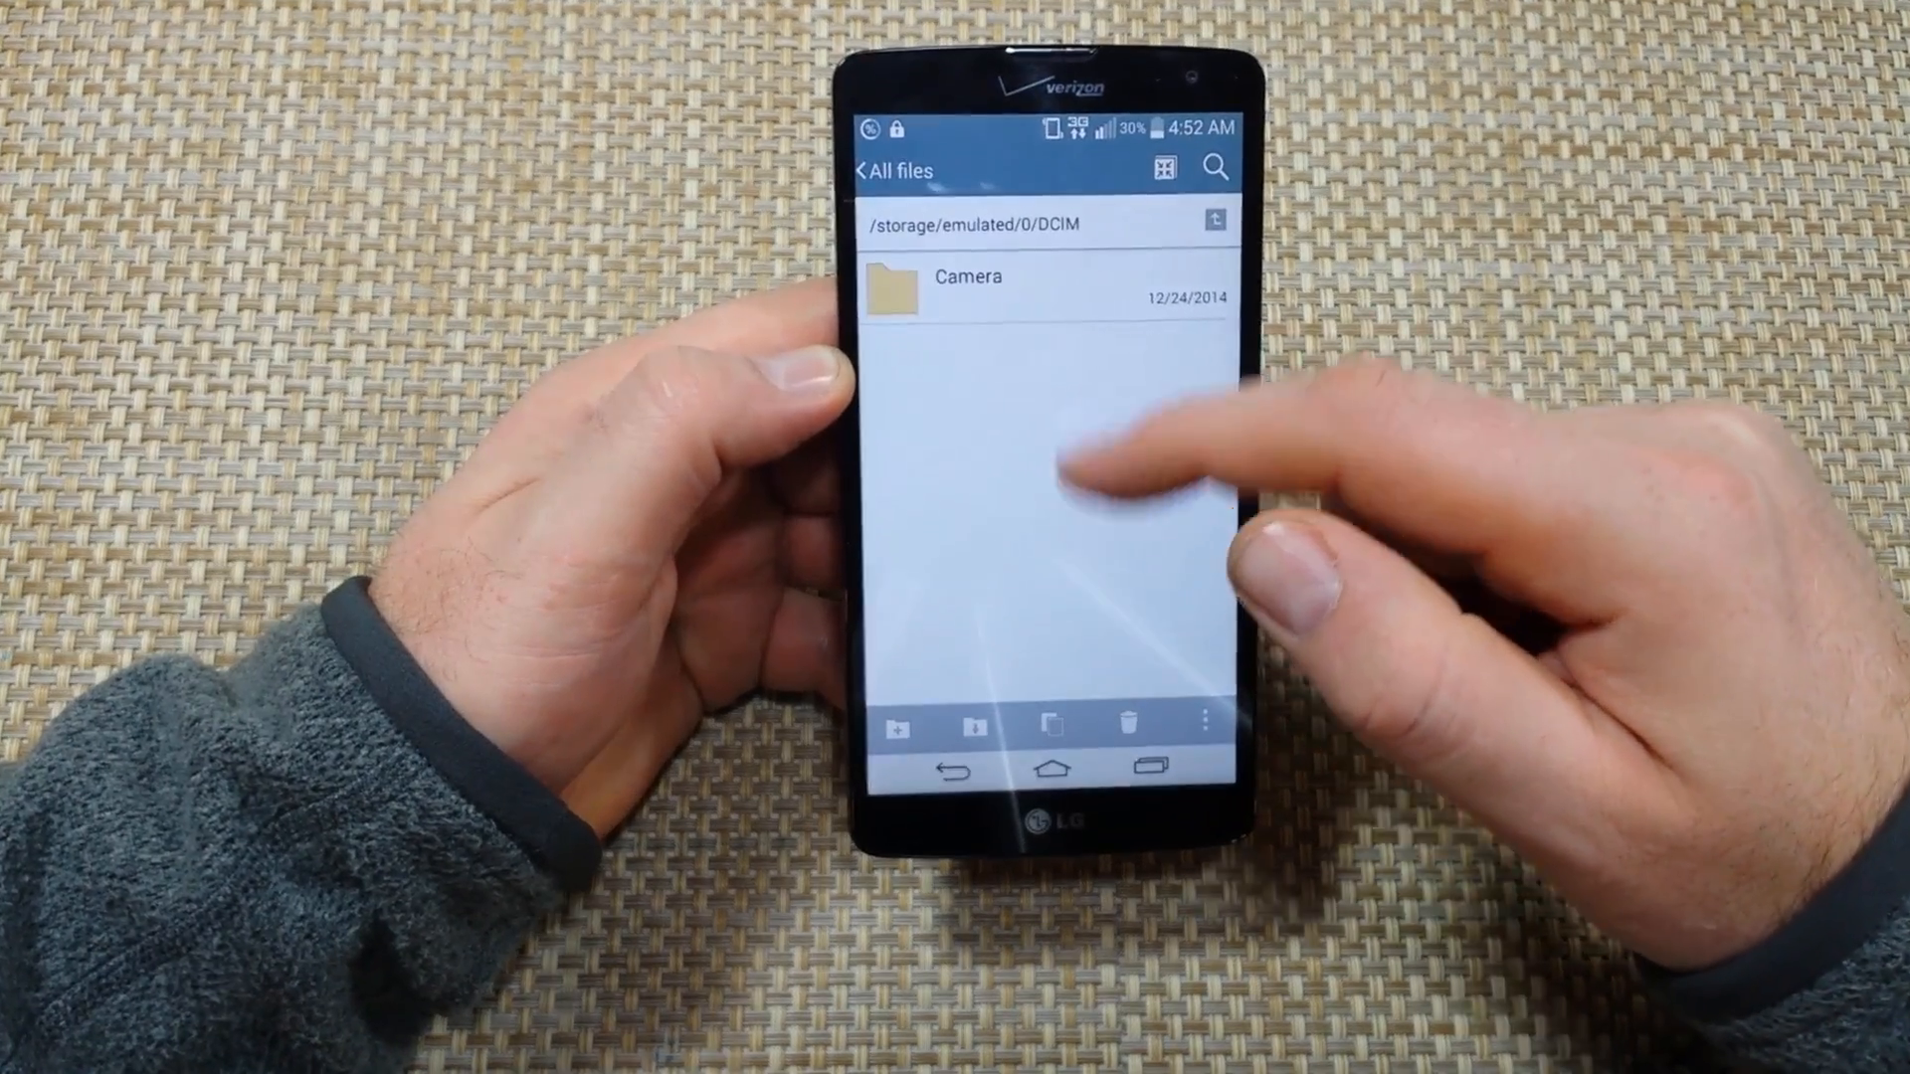
left_click(967, 283)
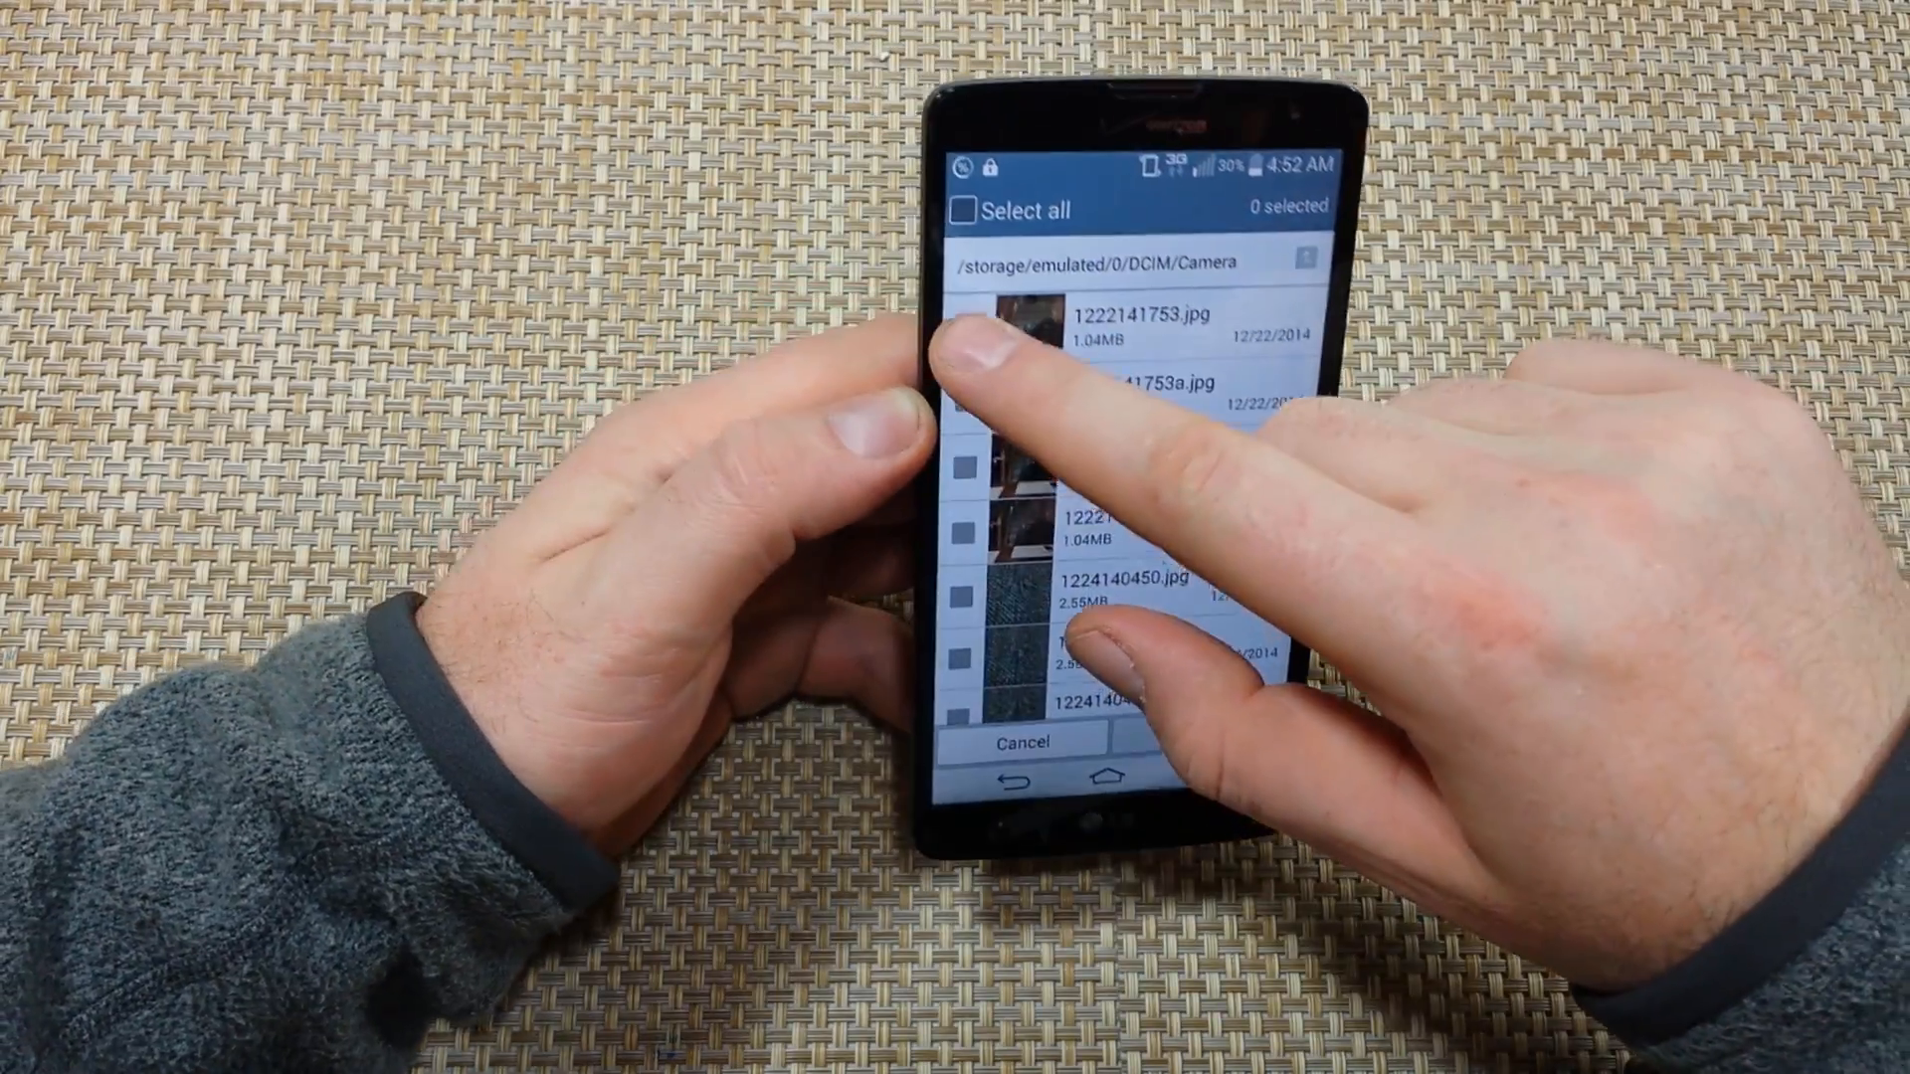
Select every Camera photo and start a Move, showing destination storage choices.
left_click(967, 209)
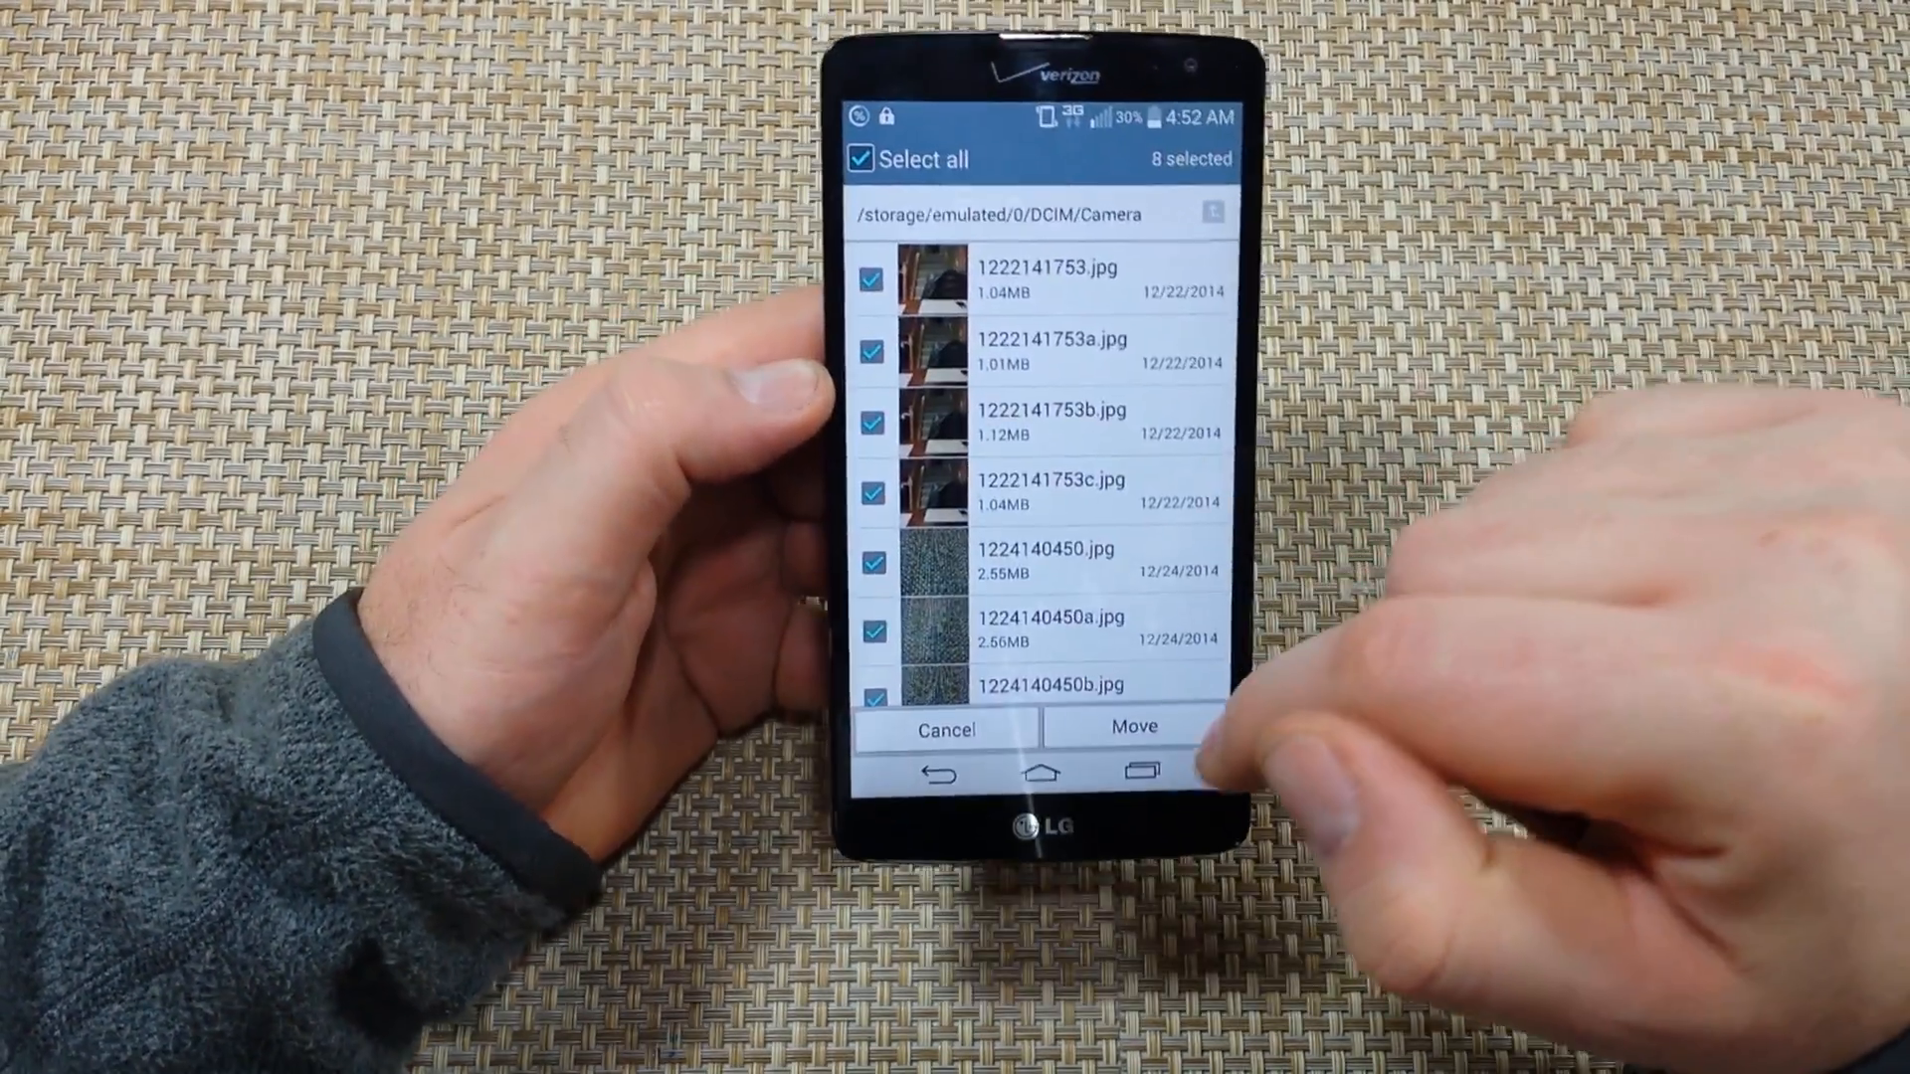
left_click(1130, 726)
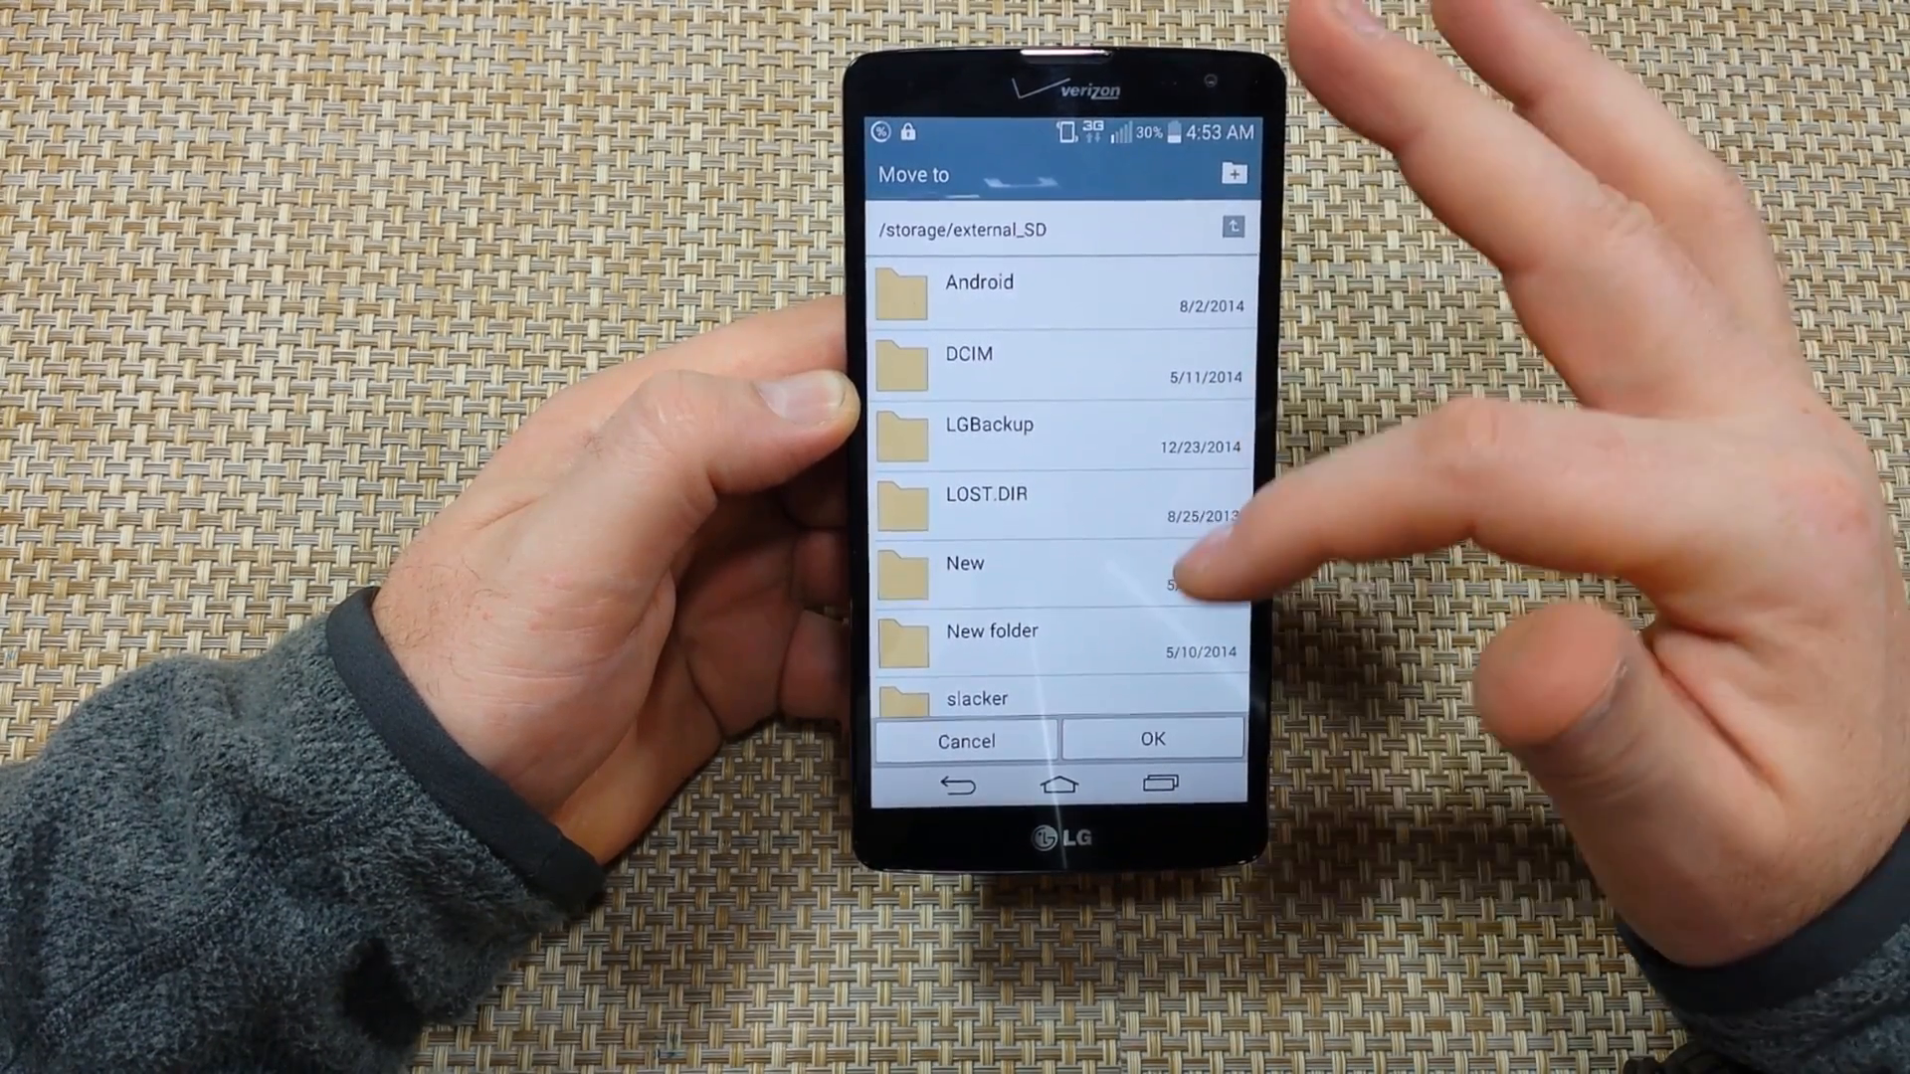
Create 'New folder(1)' on the SD card and confirm moving the eight photos into it.
left_click(1231, 173)
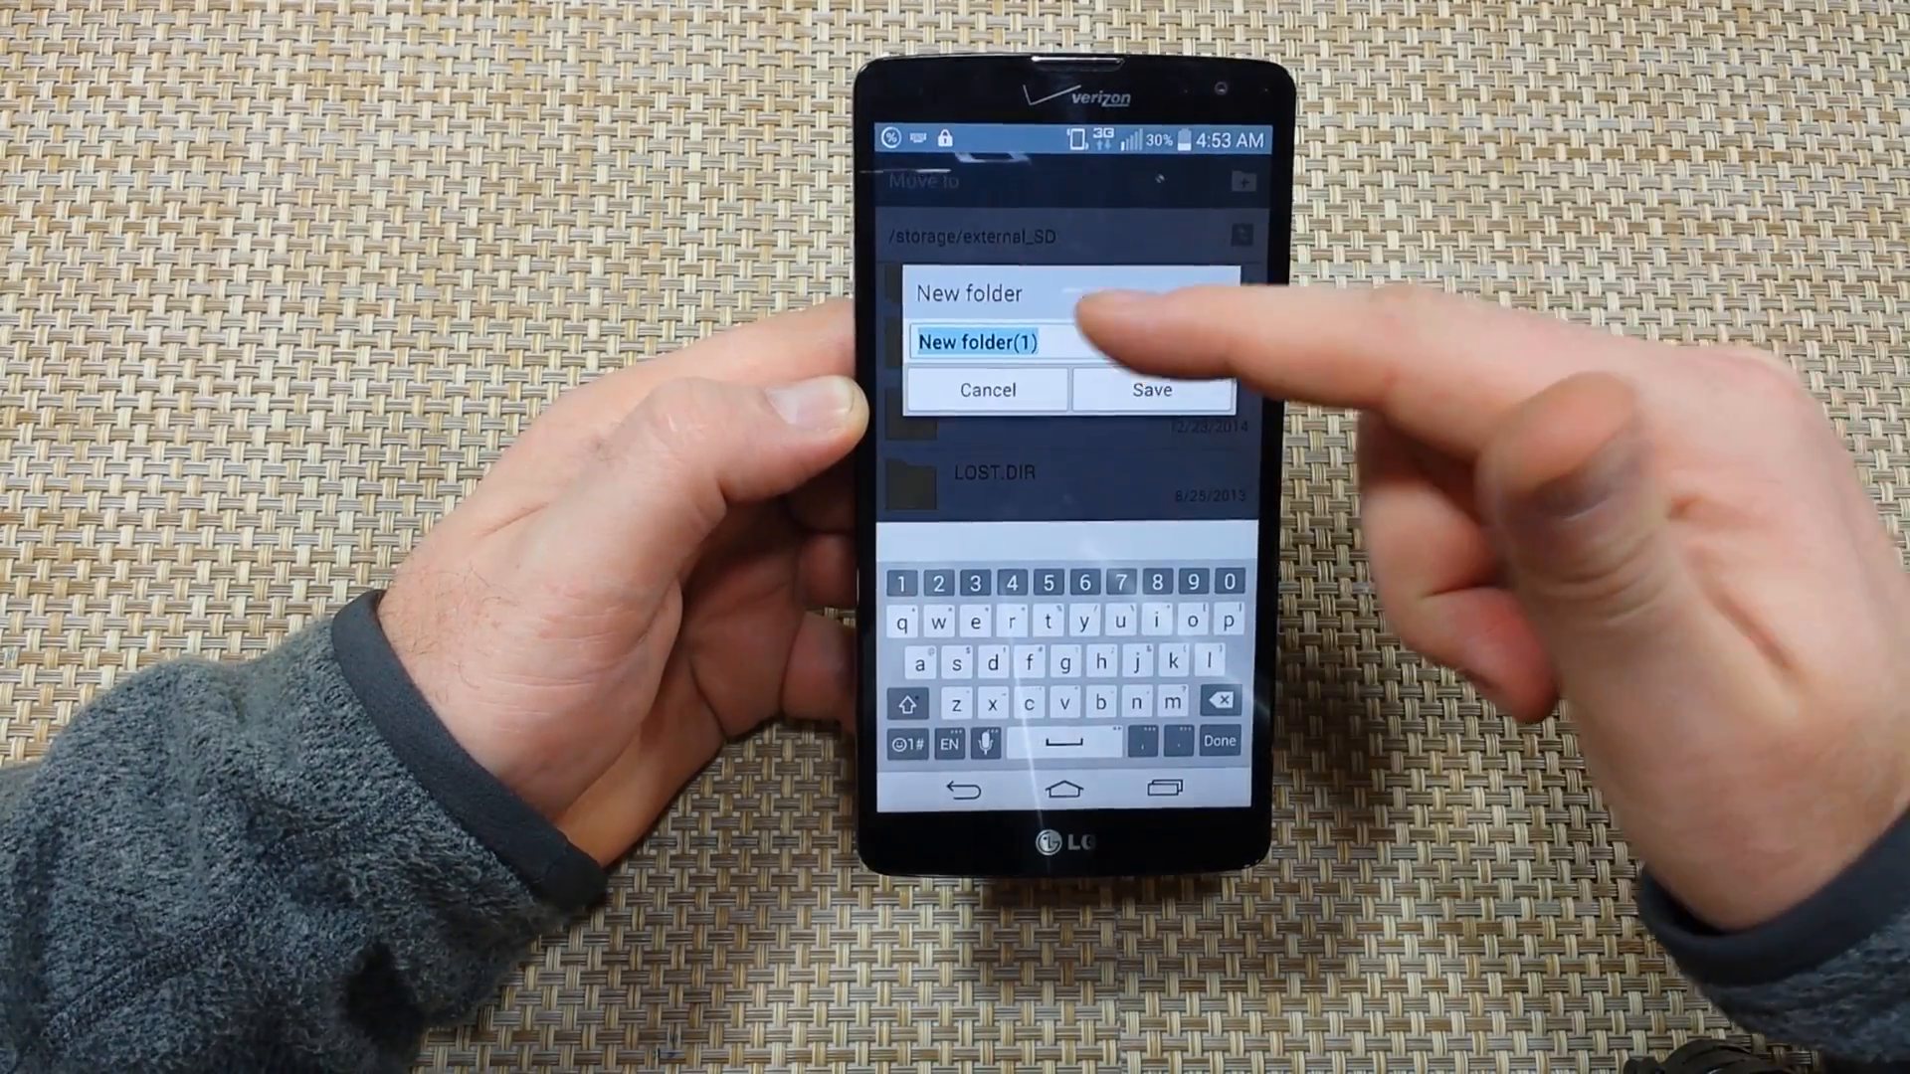
left_click(1150, 388)
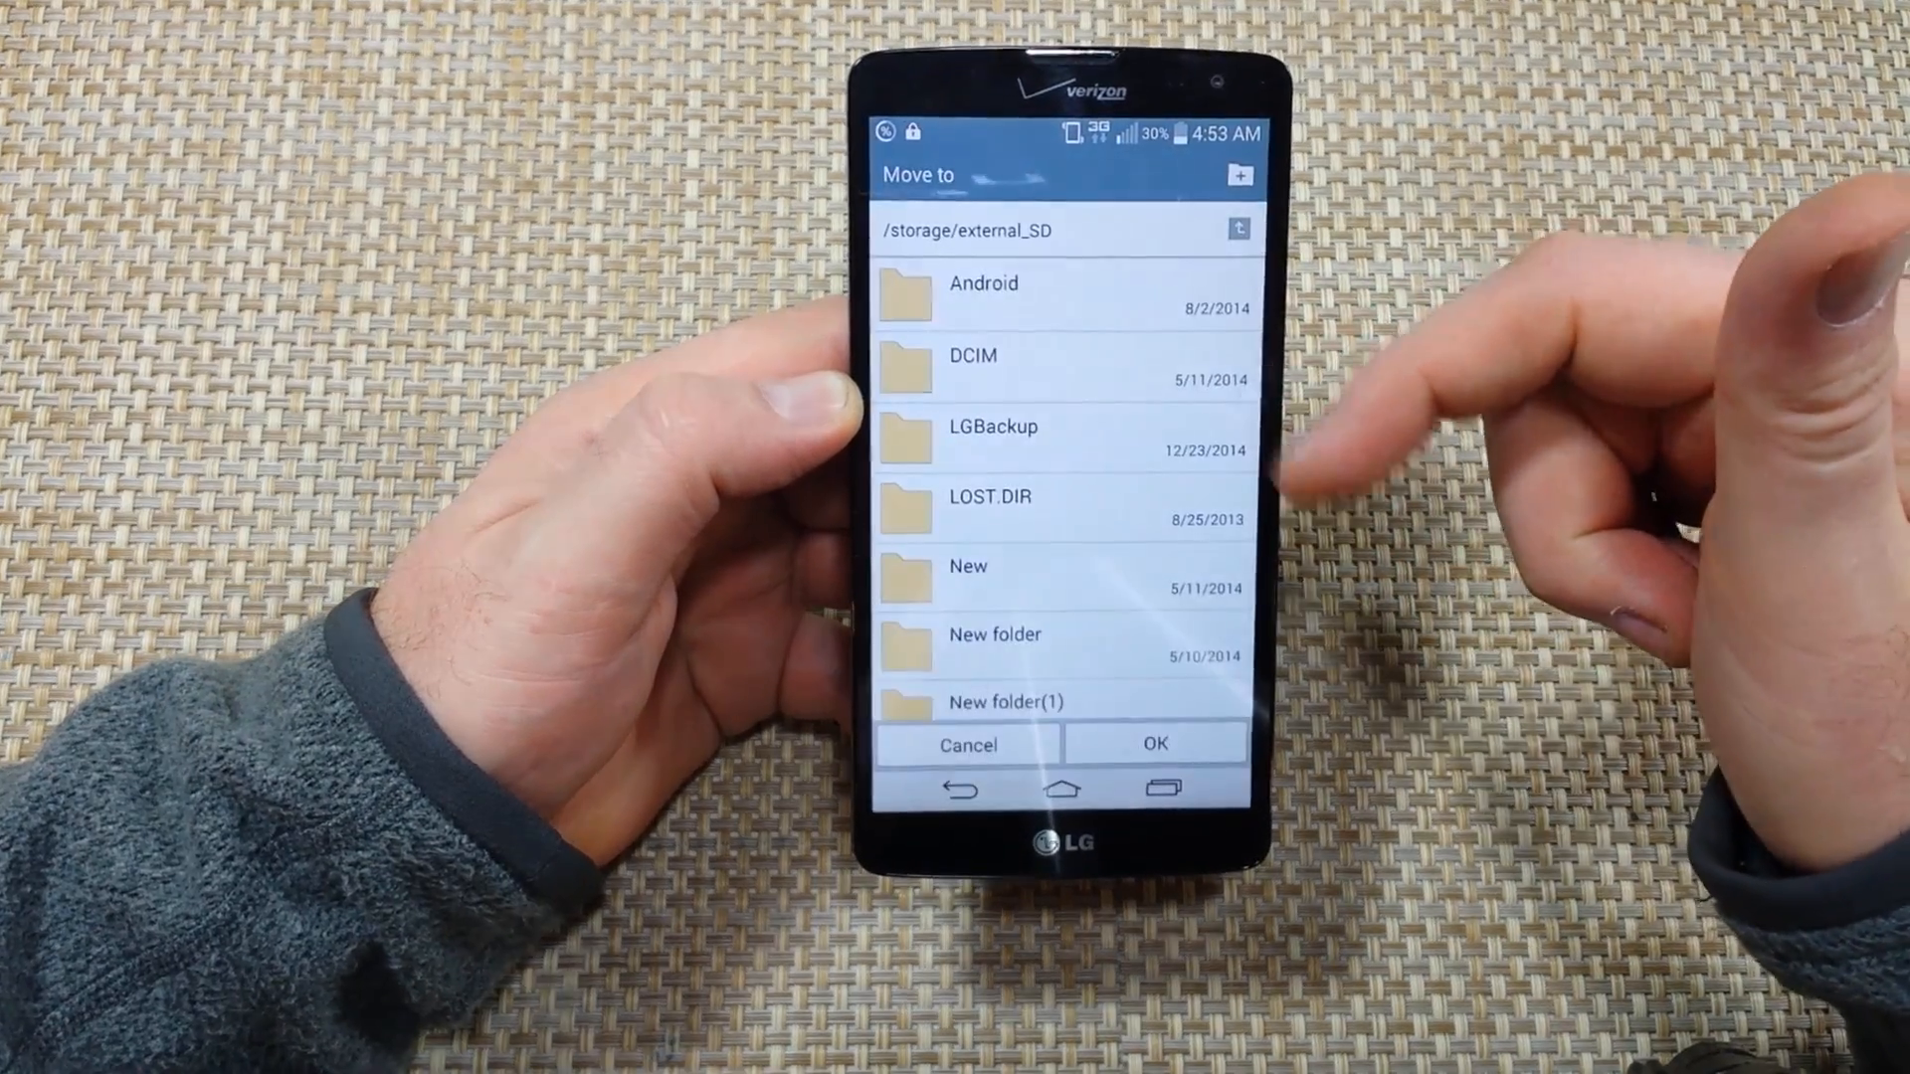
left_click(1009, 702)
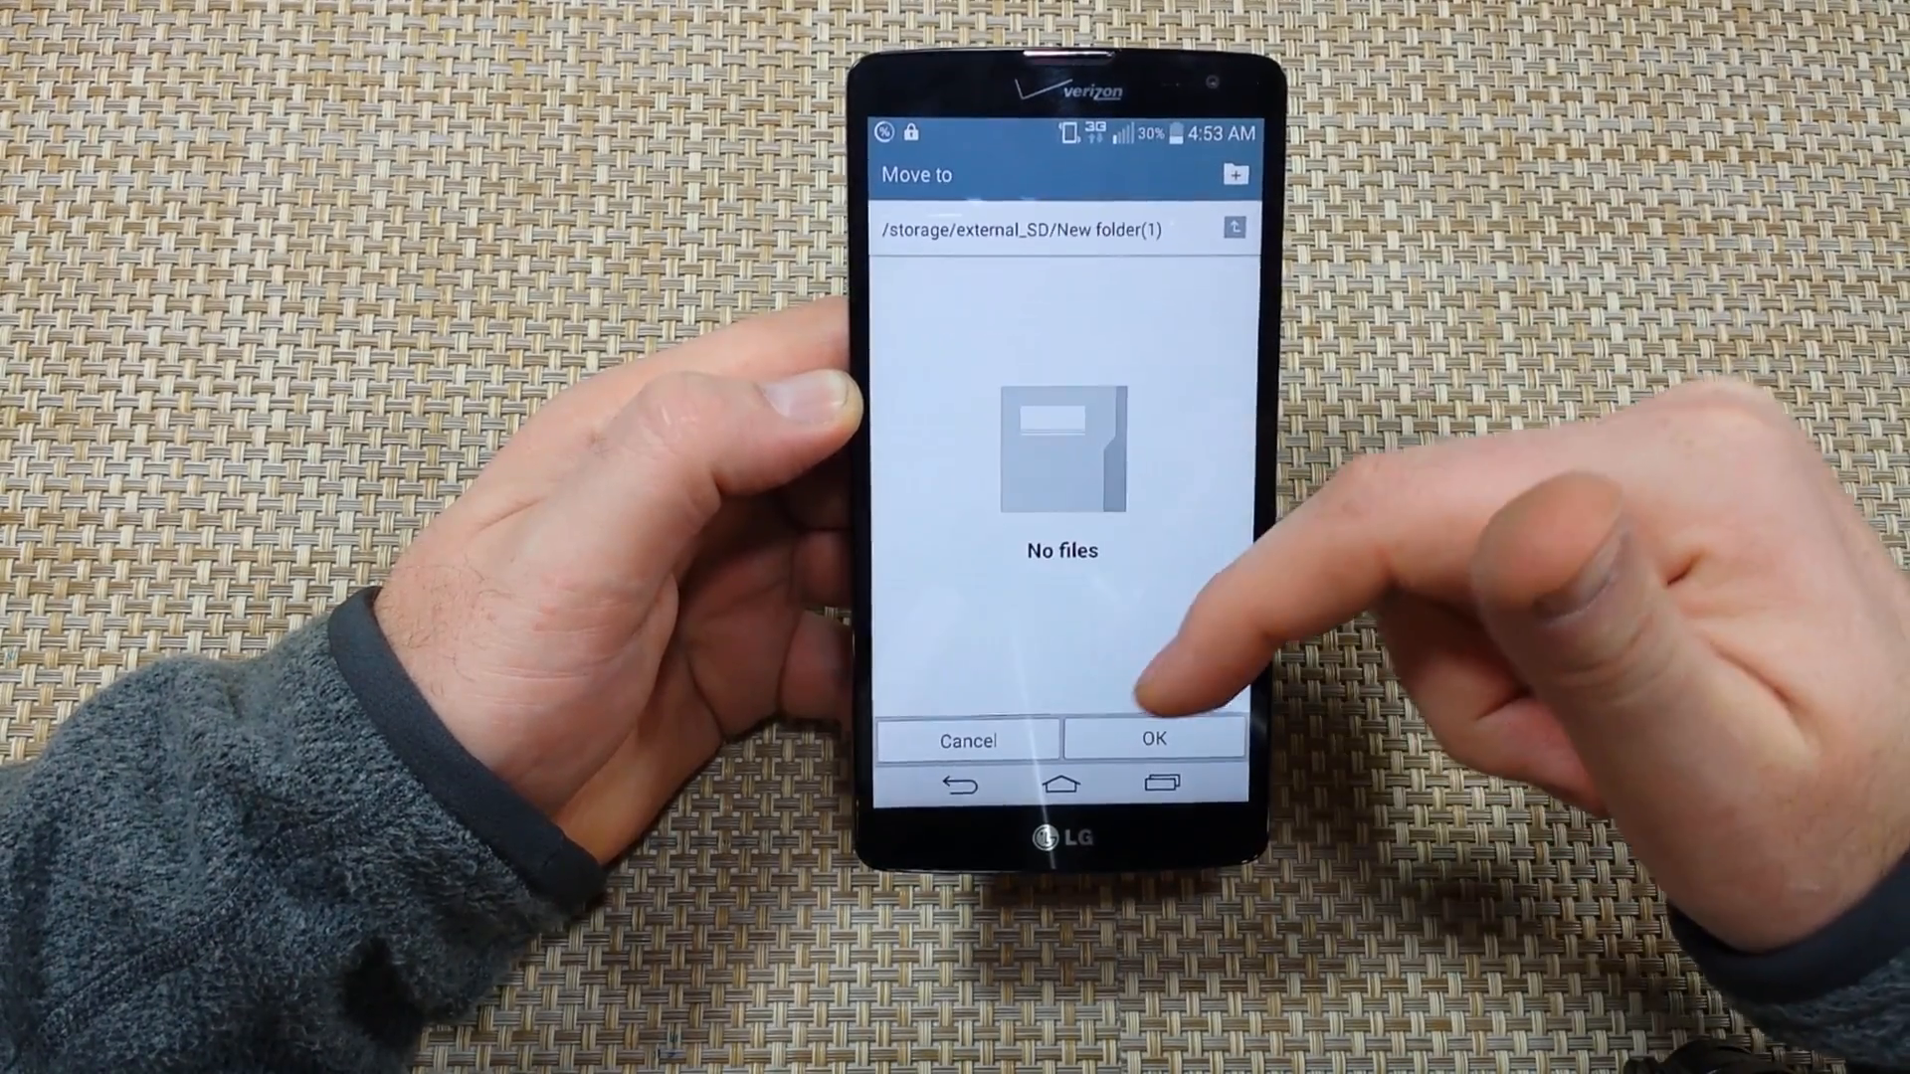
left_click(1154, 740)
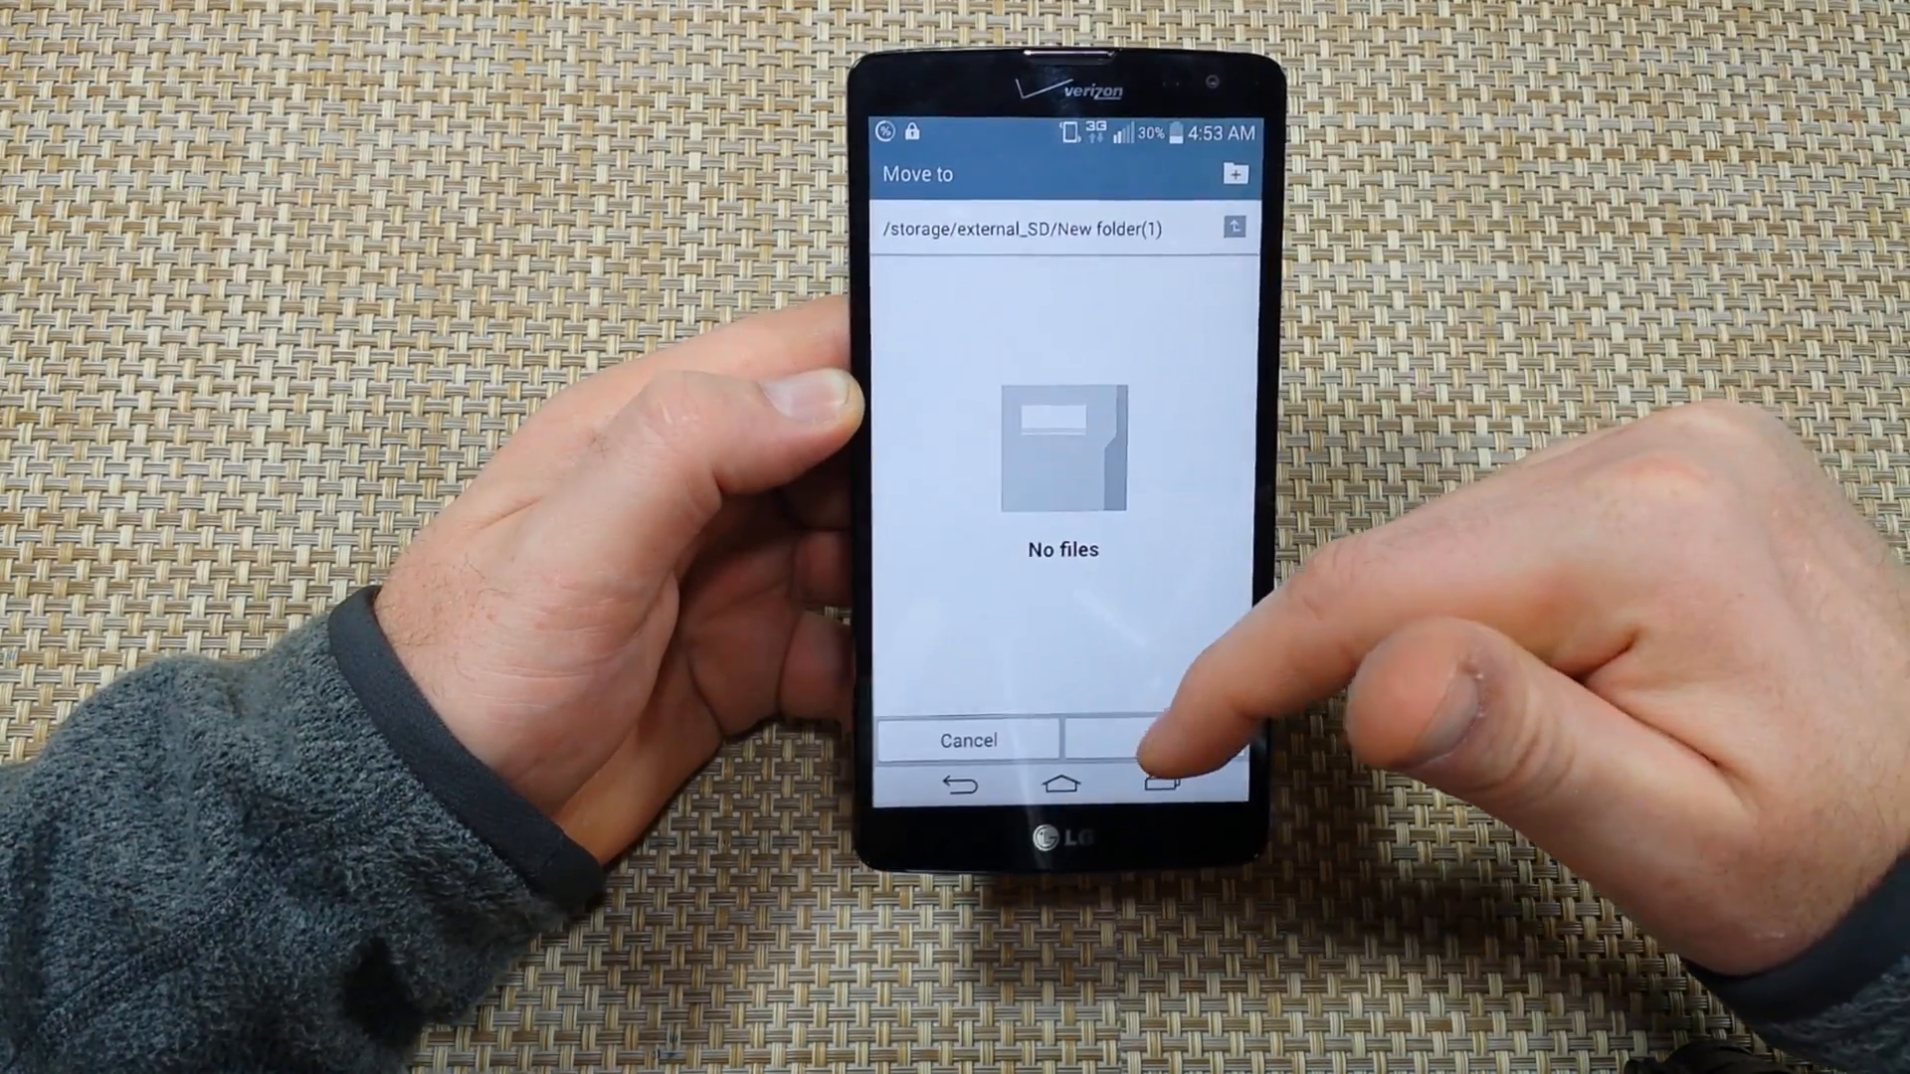
left_click(1156, 740)
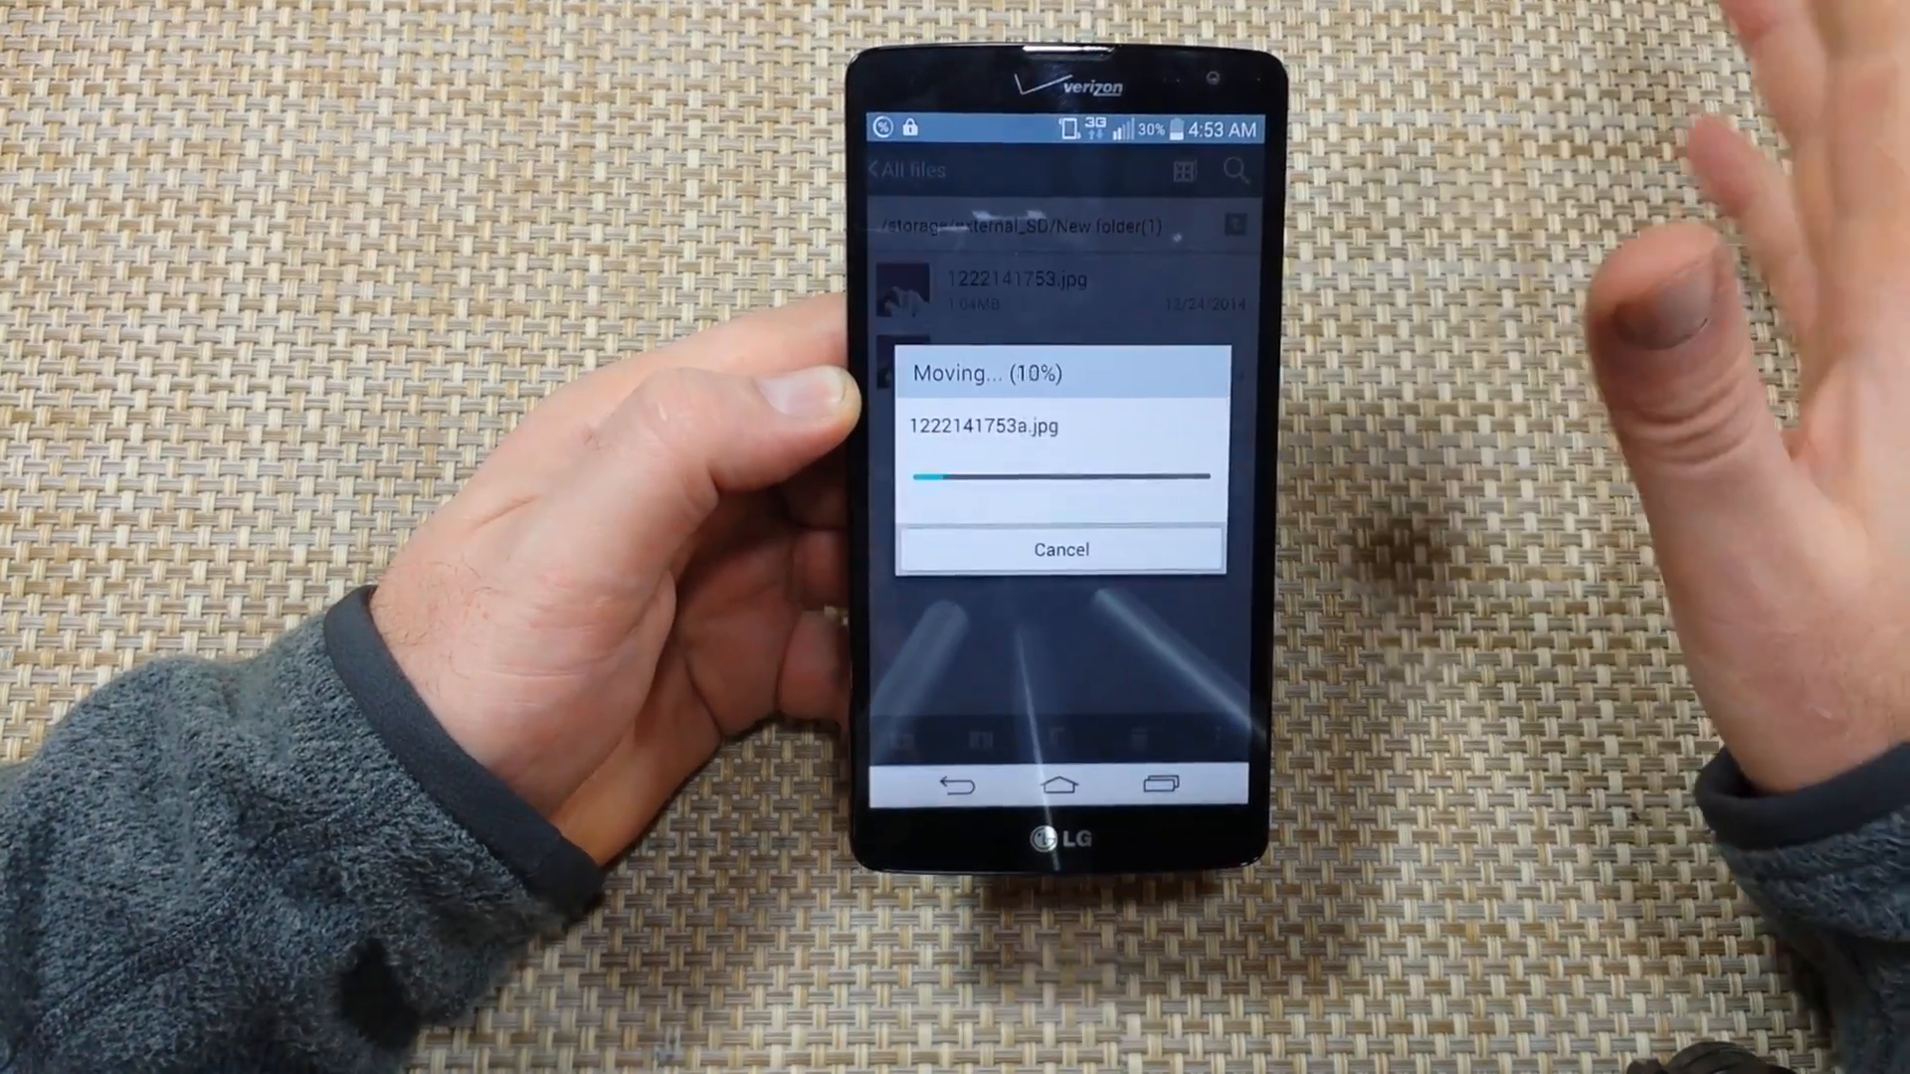